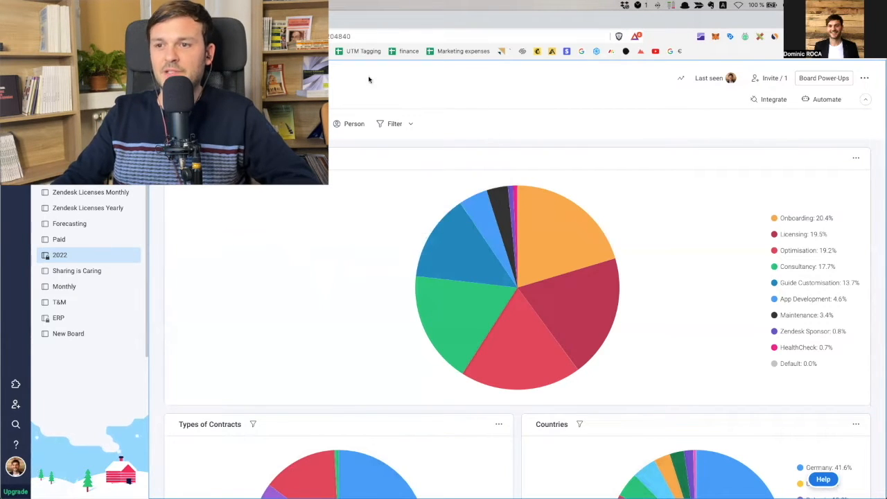
mouse_move(560, 222)
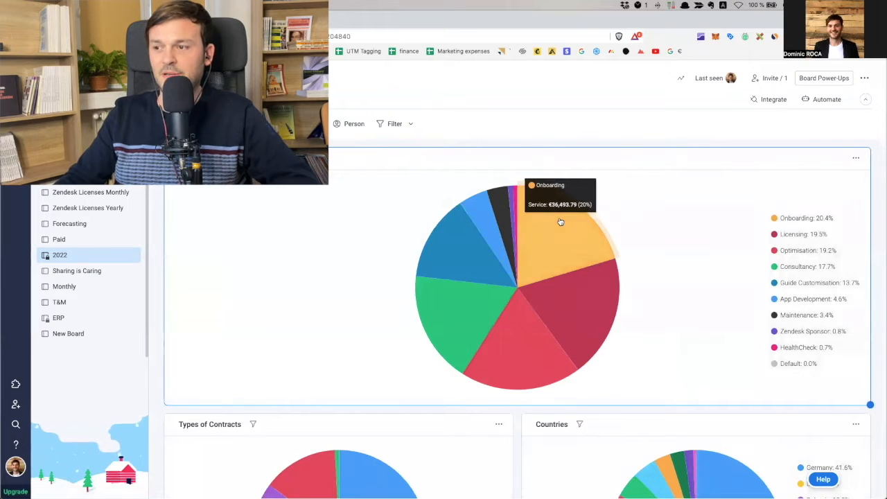
mouse_move(482, 117)
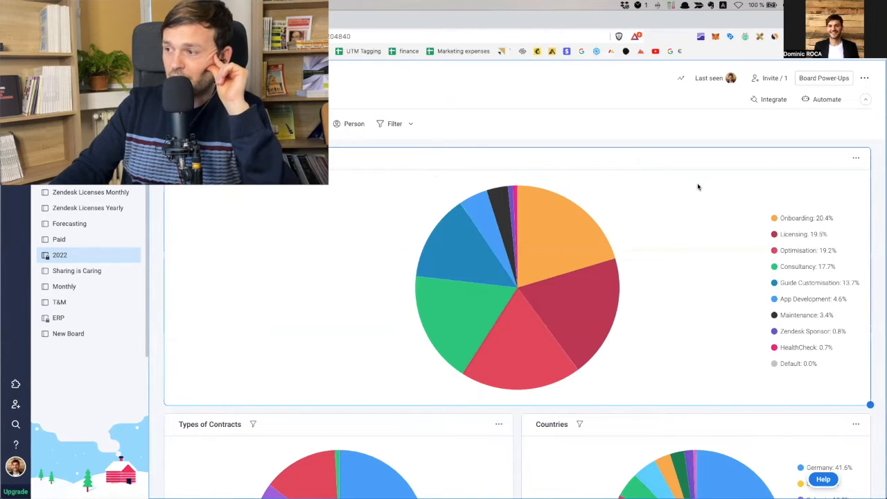
mouse_move(728, 194)
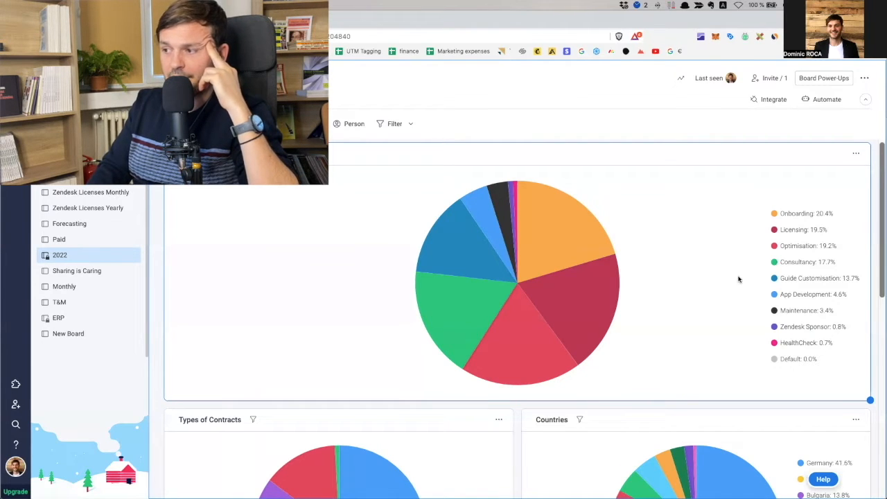
mouse_move(721, 280)
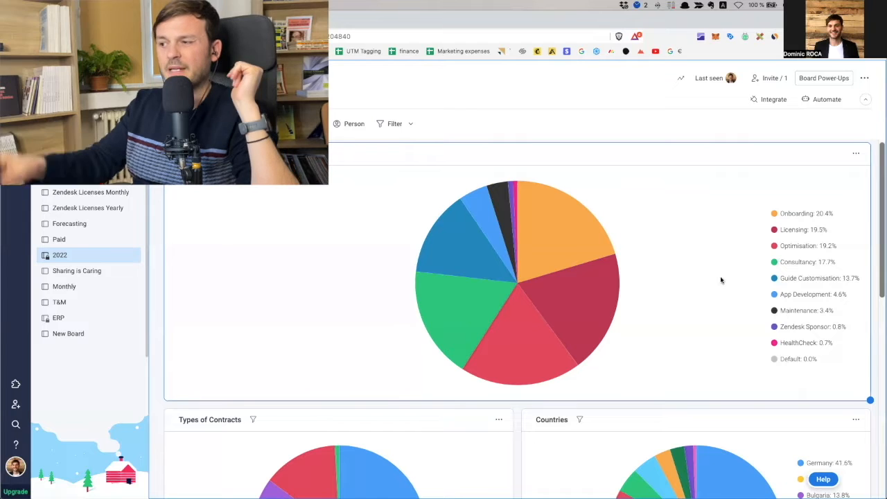
mouse_move(738, 257)
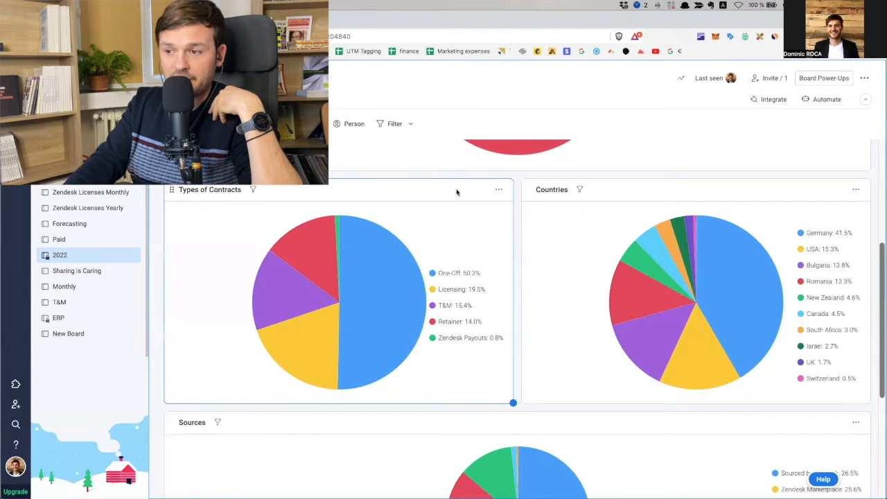
mouse_move(473, 230)
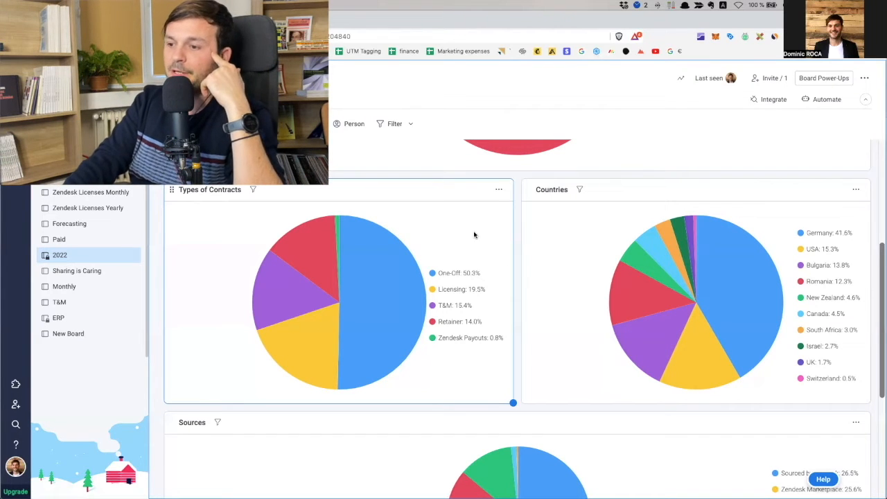
mouse_move(480, 233)
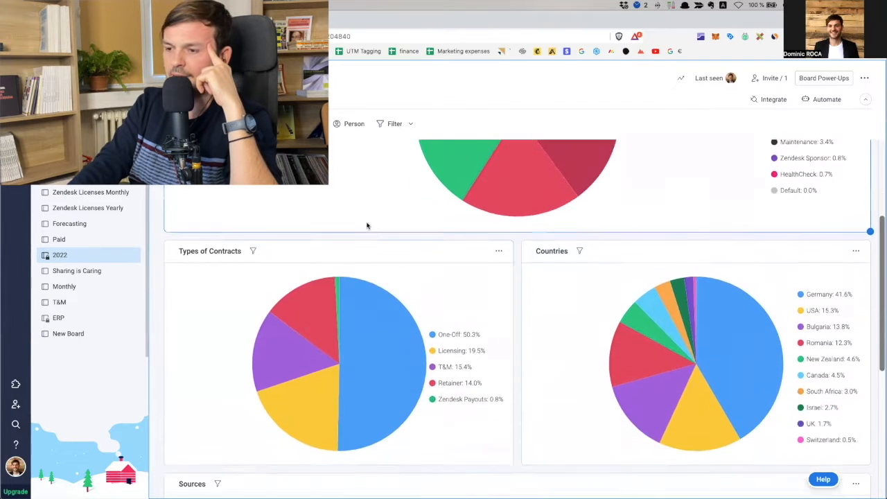
scroll(down, 3)
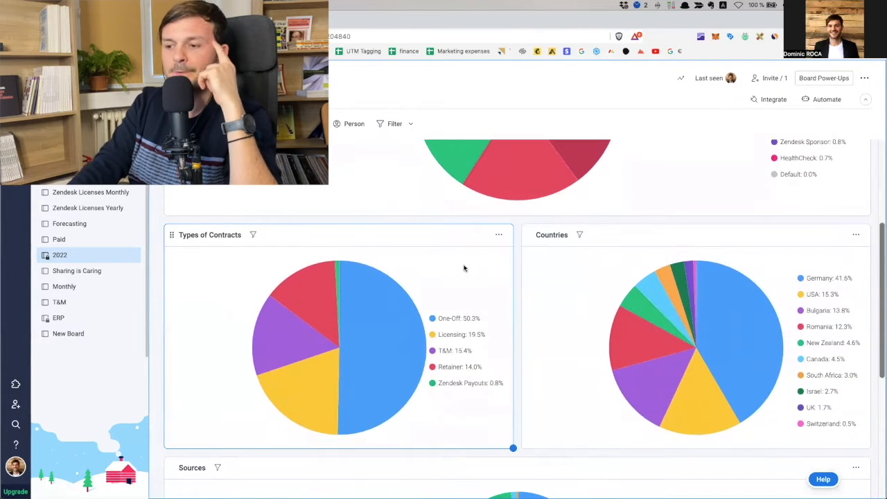
mouse_move(483, 271)
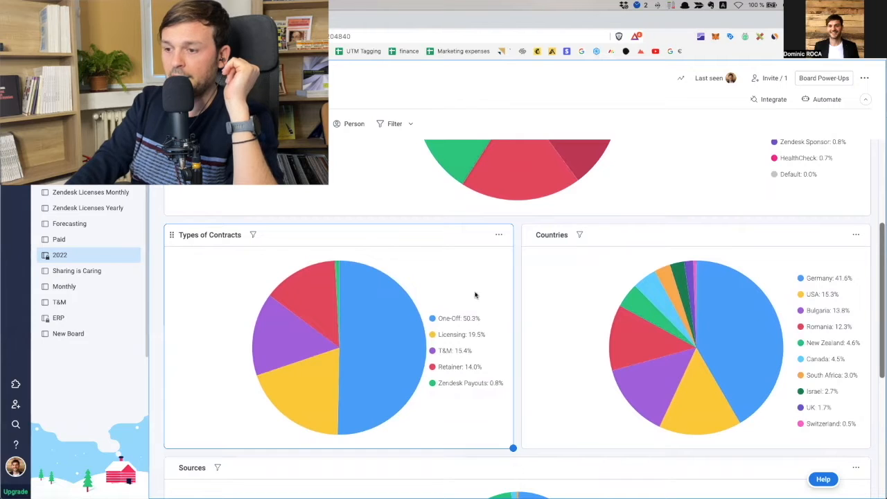
mouse_move(169, 399)
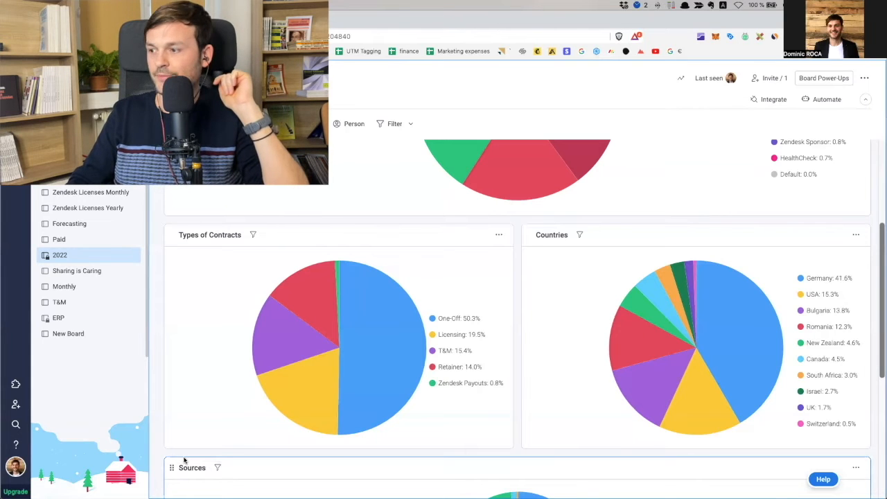
scroll(down, 3)
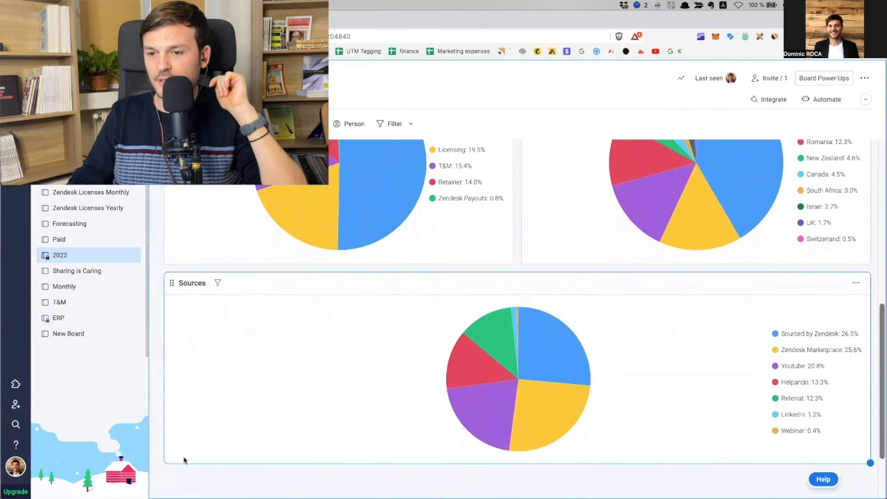
scroll(down, 3)
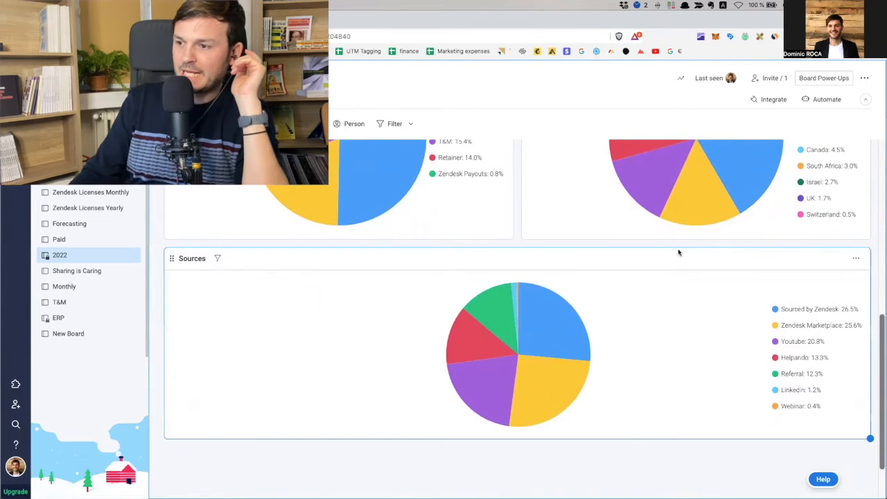
mouse_move(681, 269)
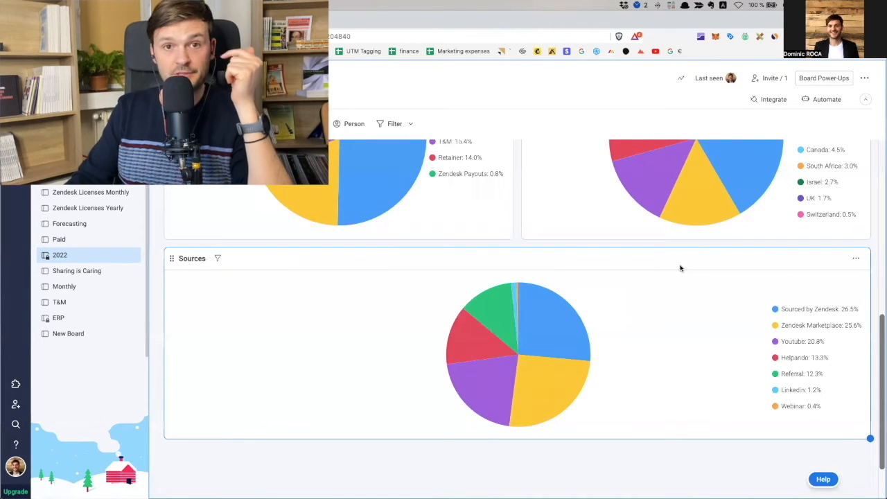
mouse_move(674, 337)
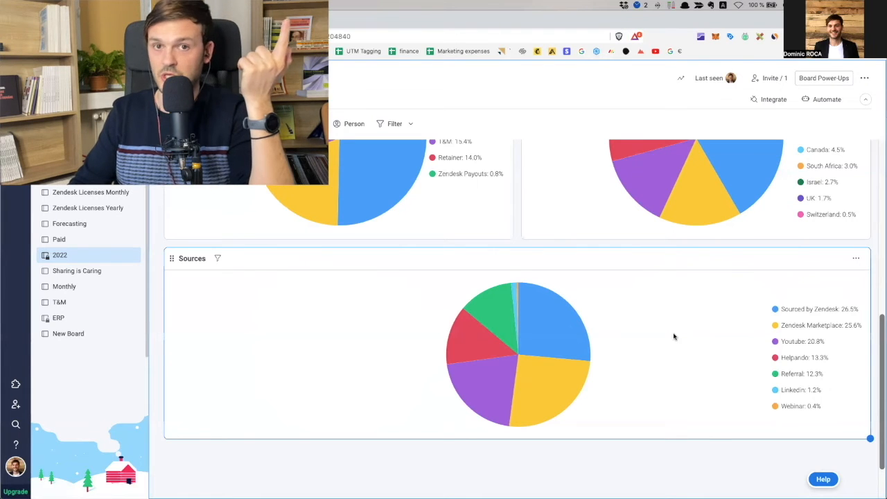
mouse_move(716, 333)
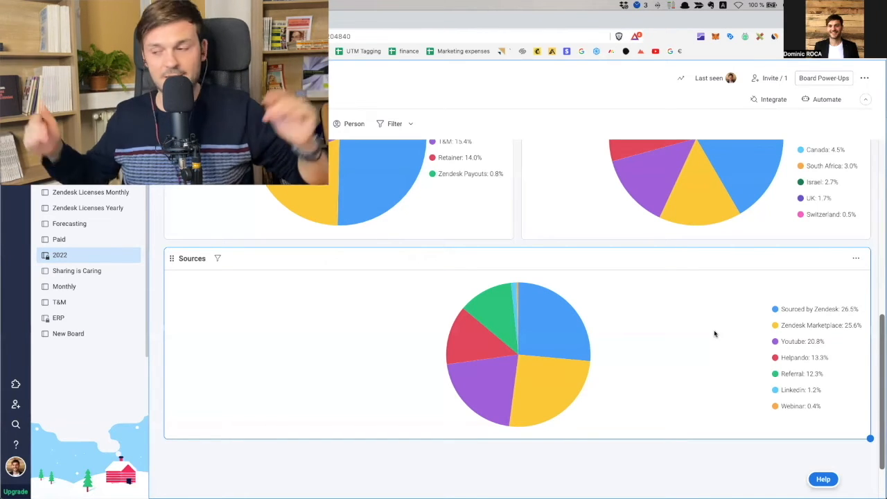
mouse_move(730, 341)
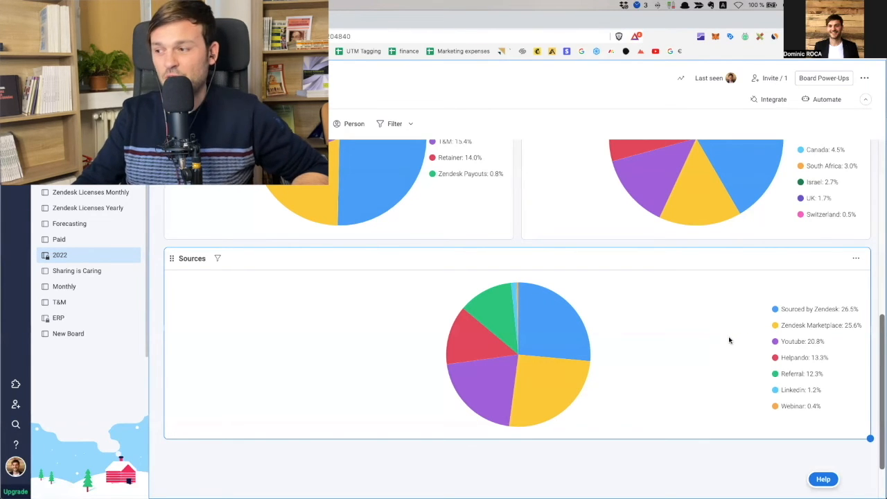
mouse_move(746, 302)
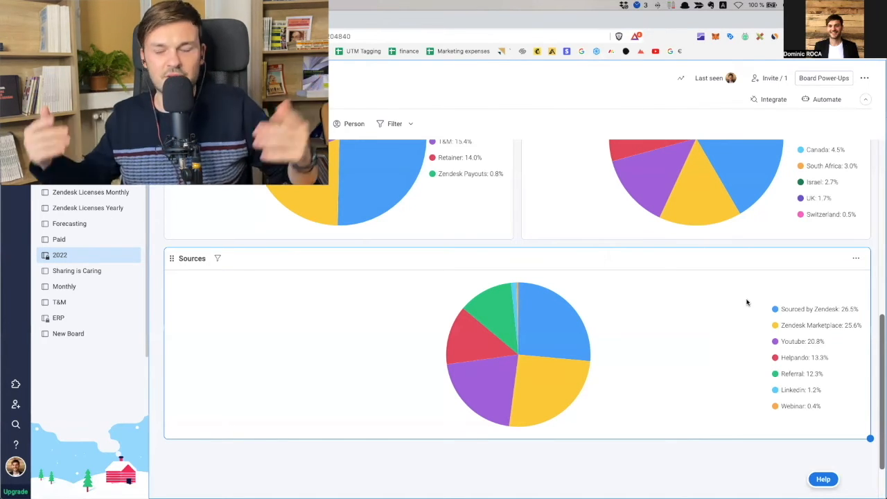
mouse_move(753, 334)
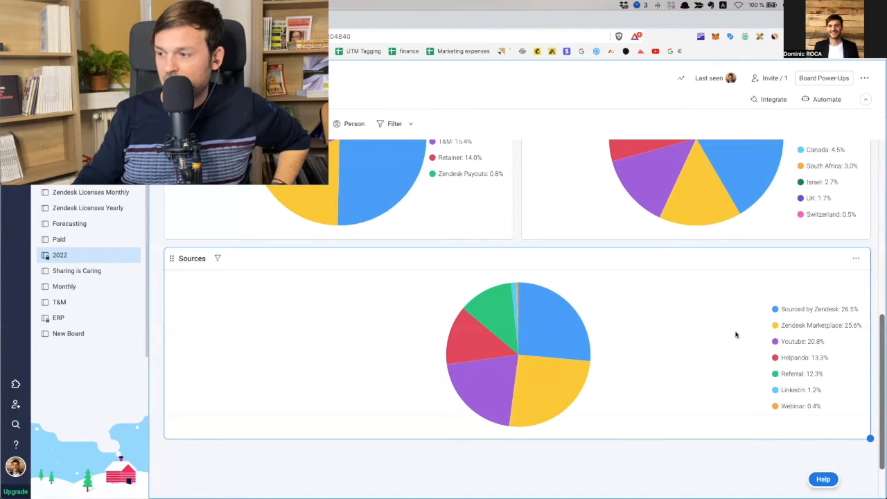
mouse_move(732, 339)
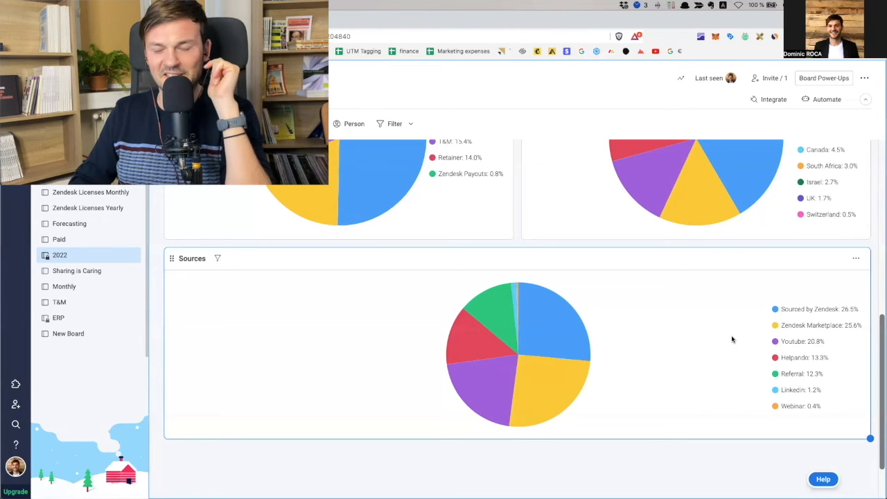
mouse_move(777, 355)
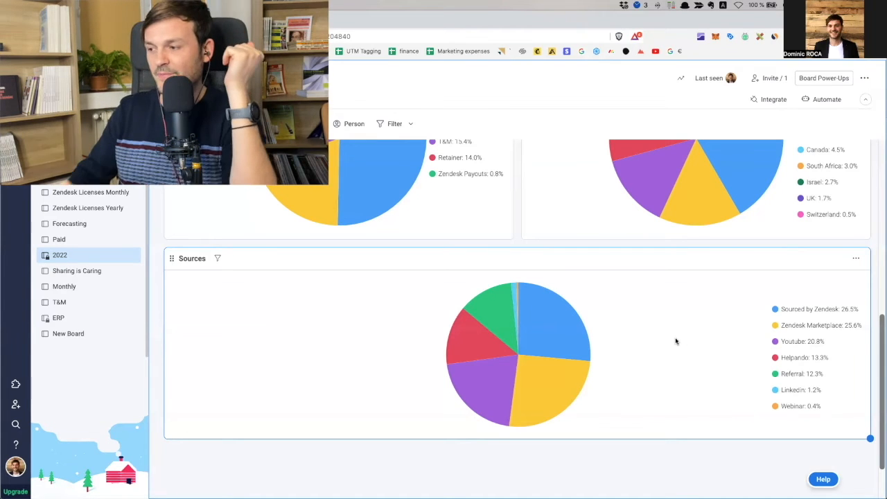
mouse_move(719, 374)
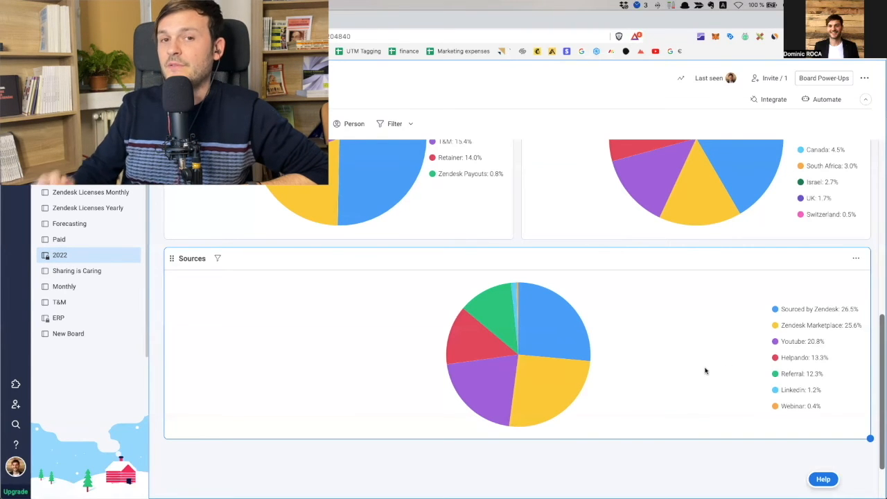
mouse_move(707, 369)
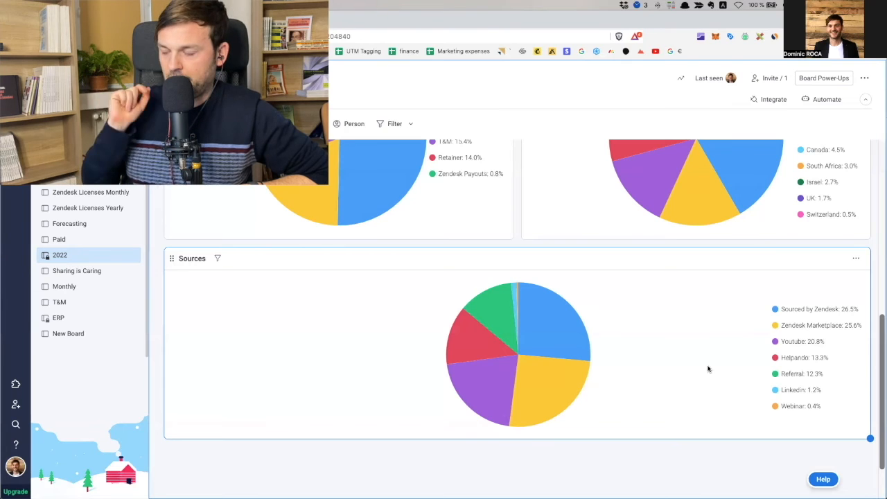
mouse_move(704, 371)
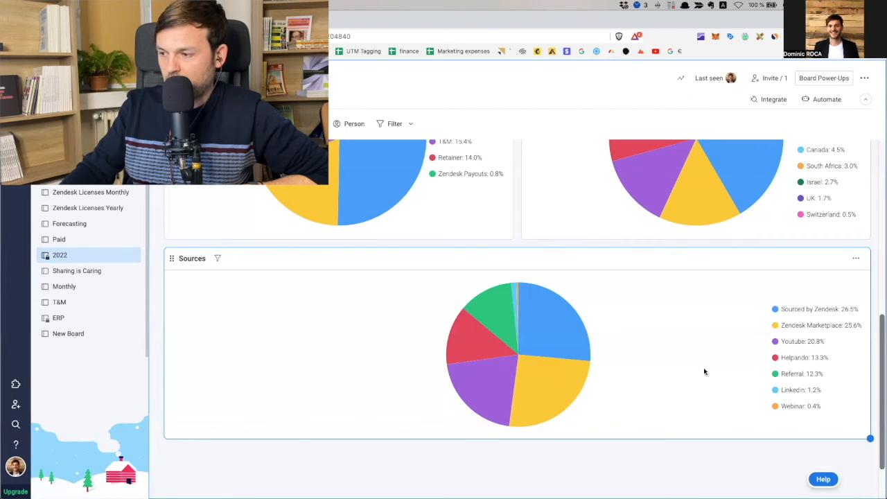
mouse_move(713, 387)
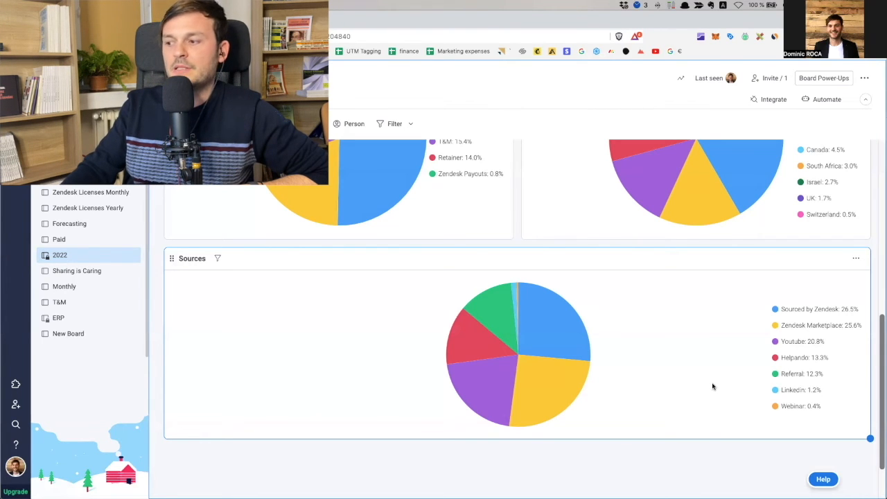